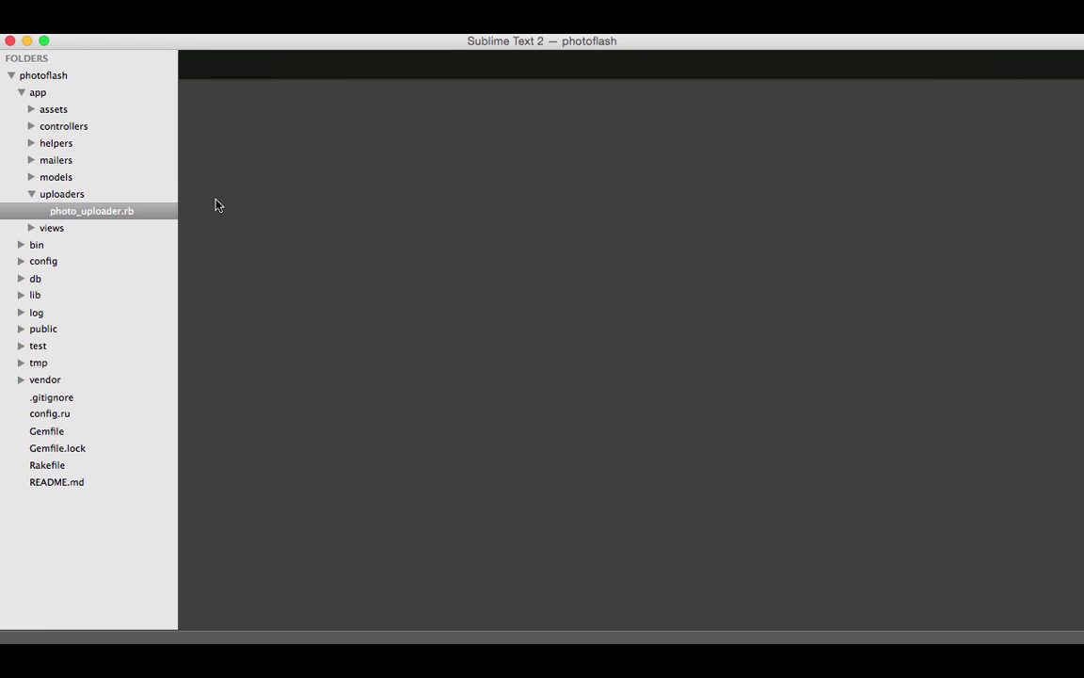
mouse_move(71, 211)
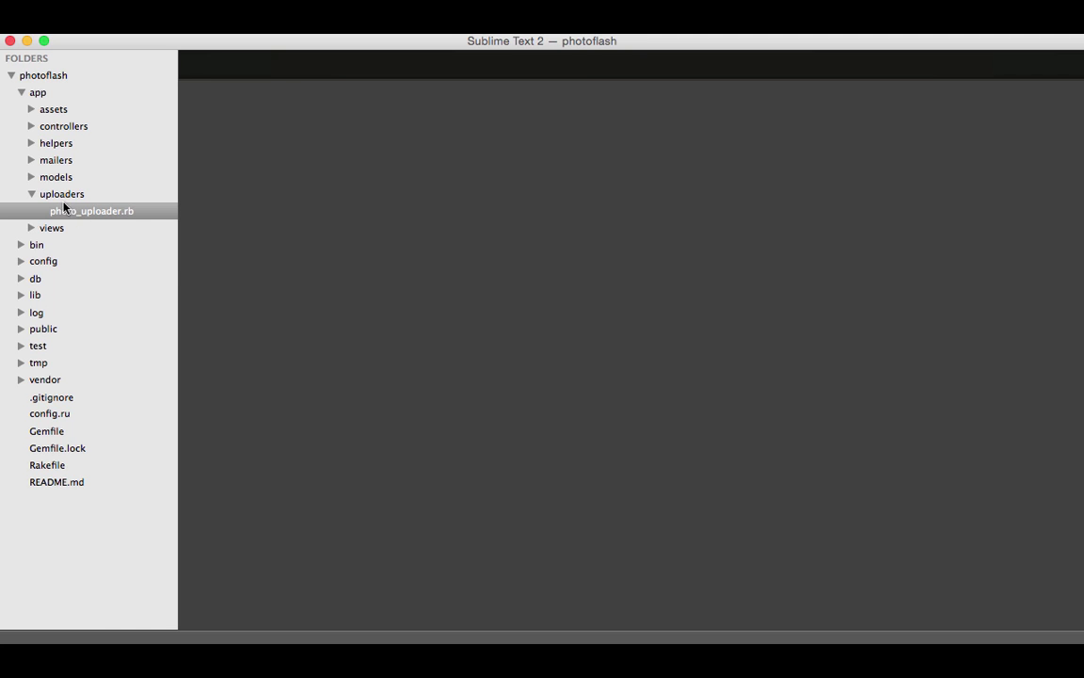
Step: Expand the models folder in the sidebar and bring up post.rb for editing
left_click(57, 177)
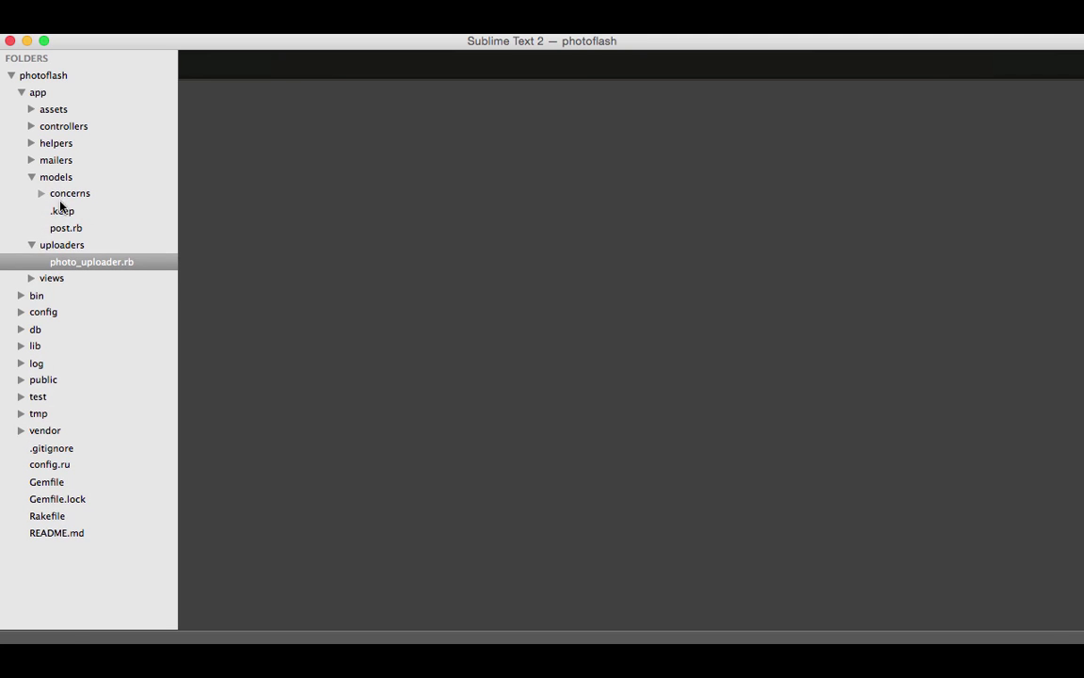
left_click(66, 228)
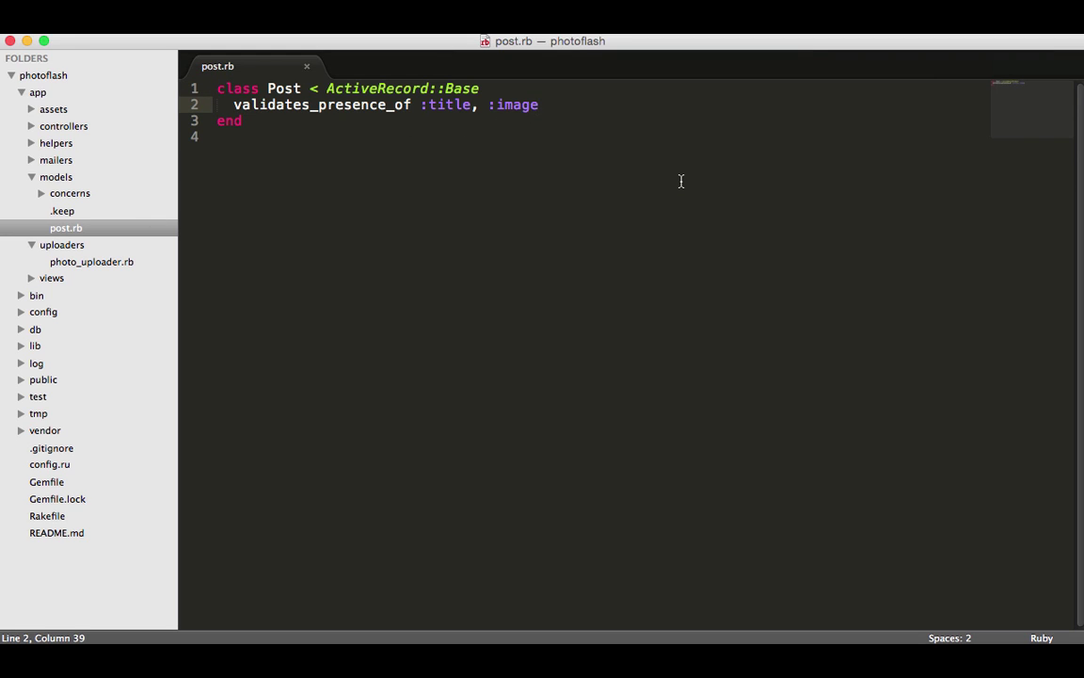
Step: Add 'mount_uploader :image, PhotoUploader' on a new line below validates_presence_of and save post.rb
key("enter")
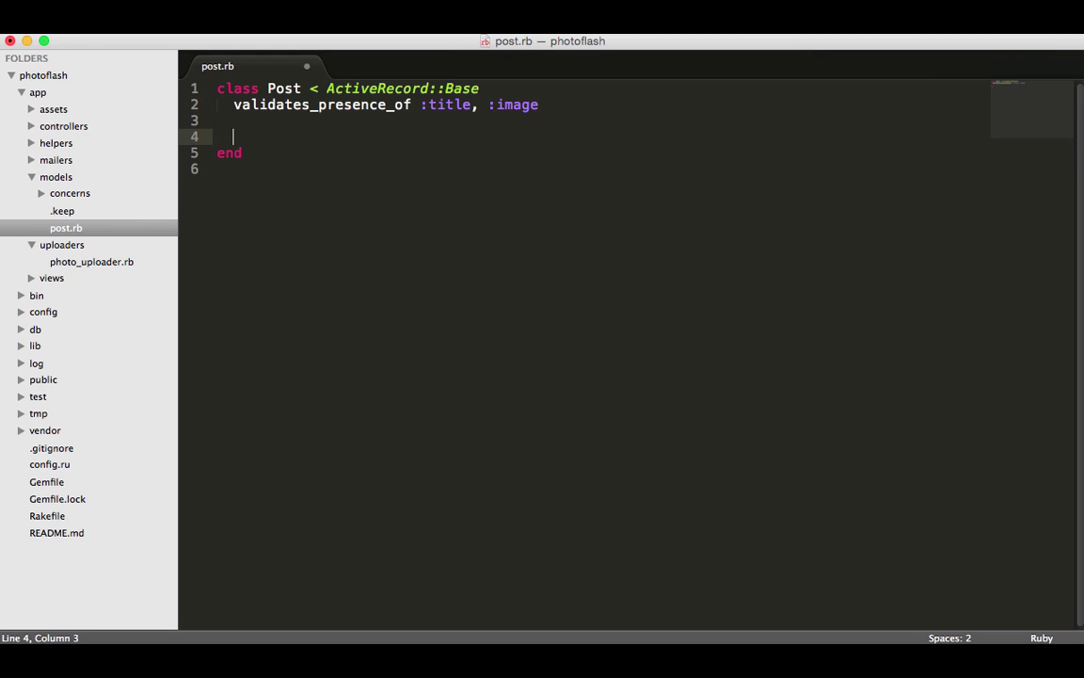
type("mount_")
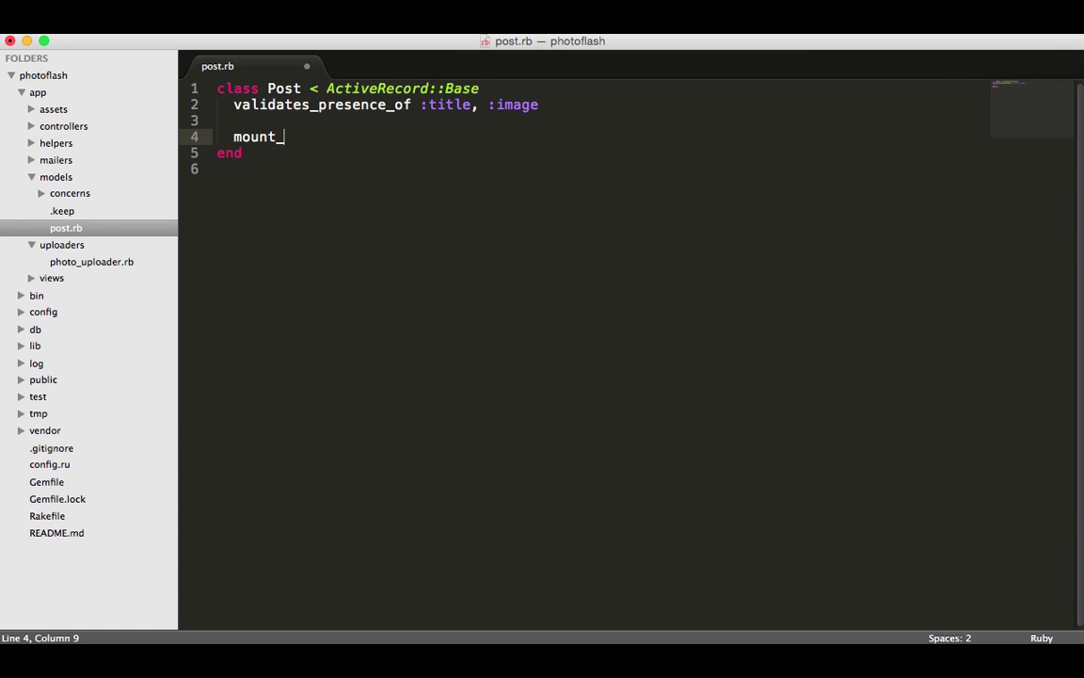
type("uploader")
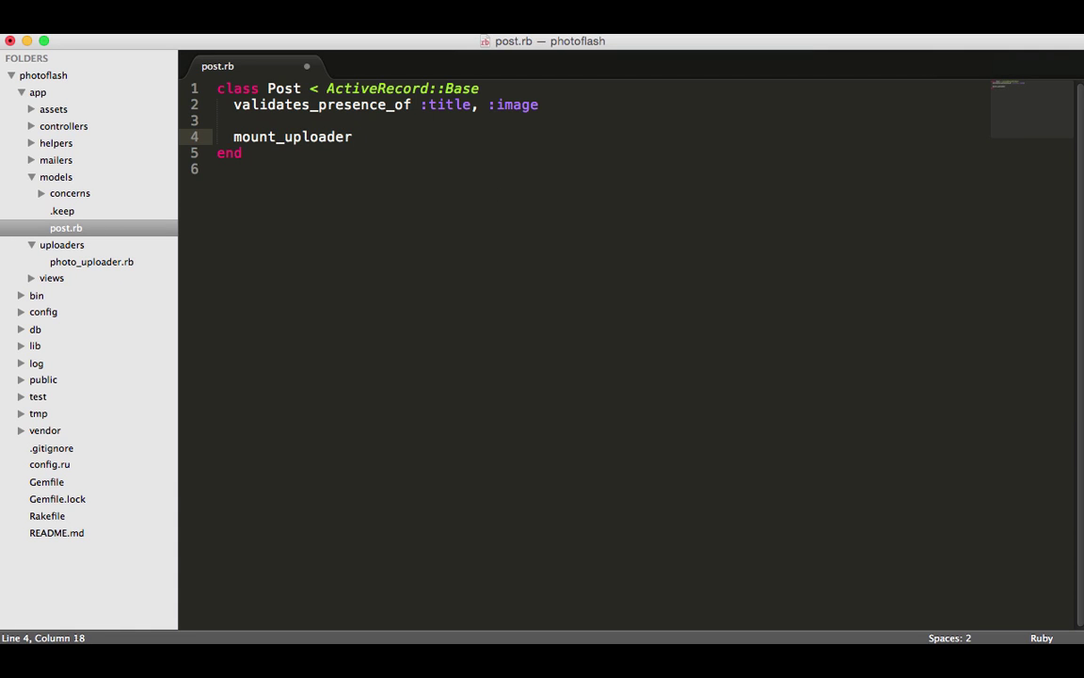
type(":")
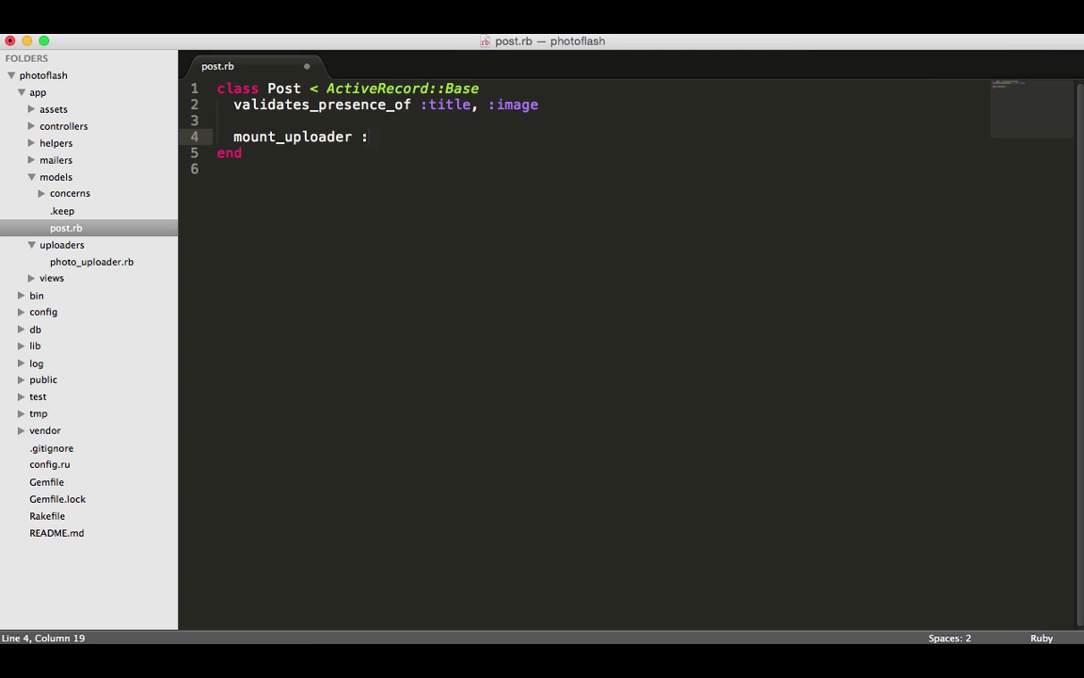
type("image")
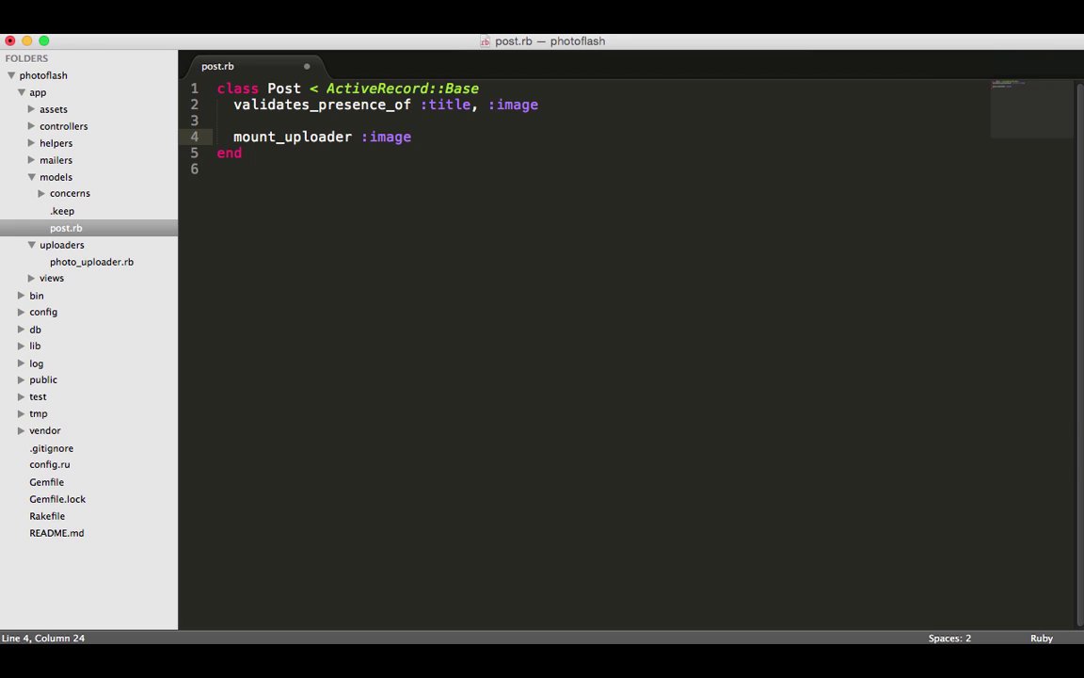
type(",")
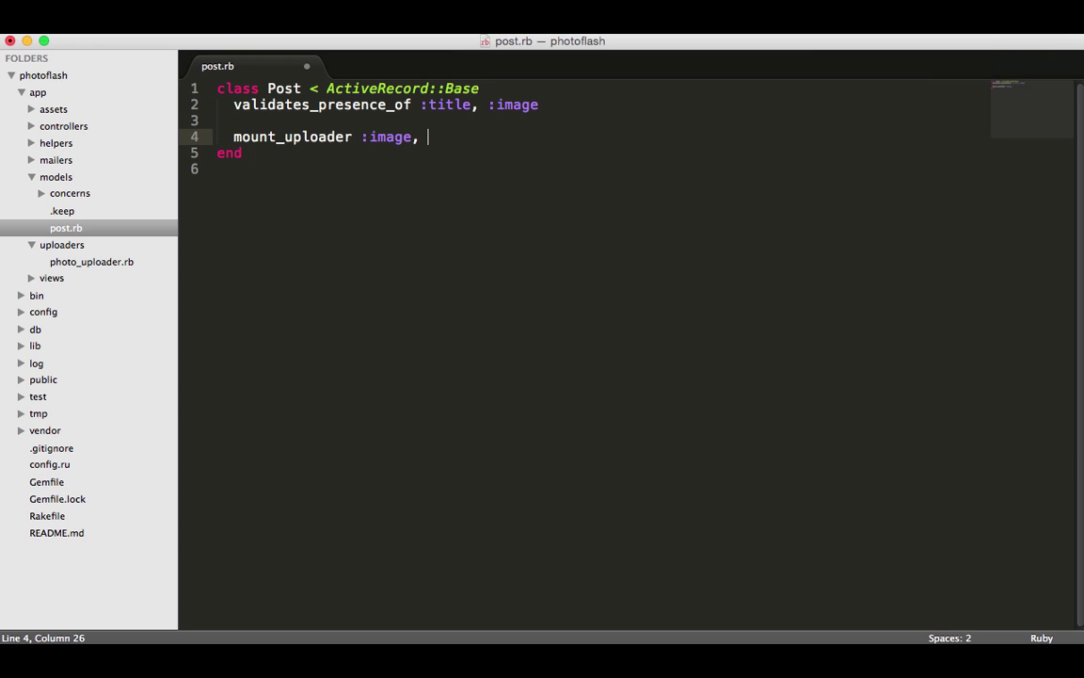
type("Phot")
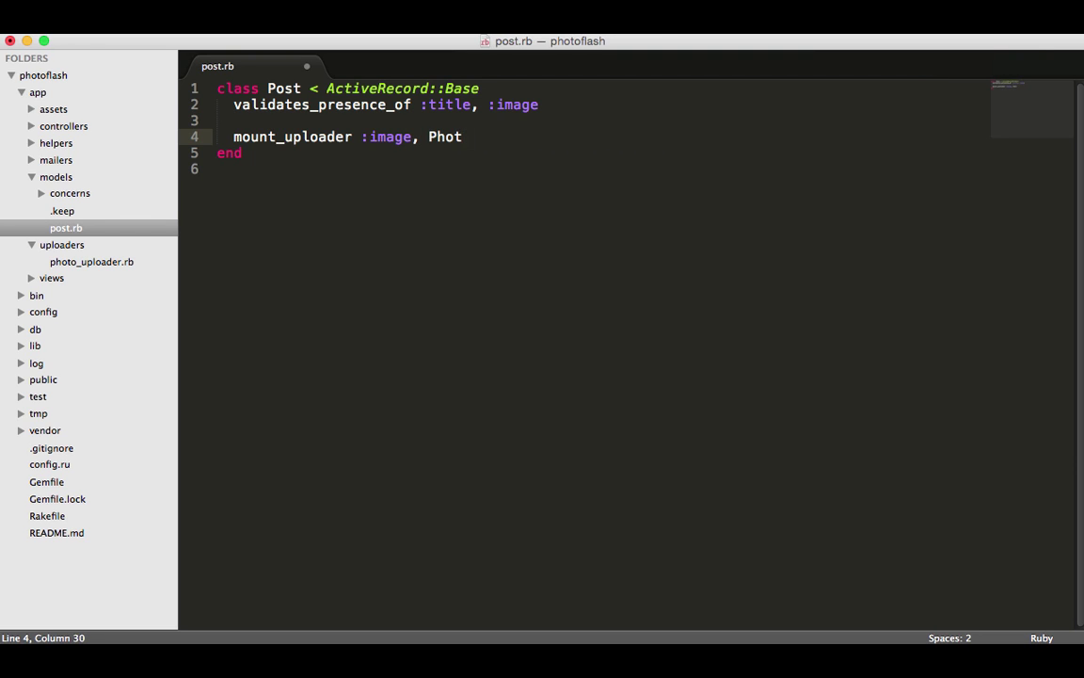
type("oUp")
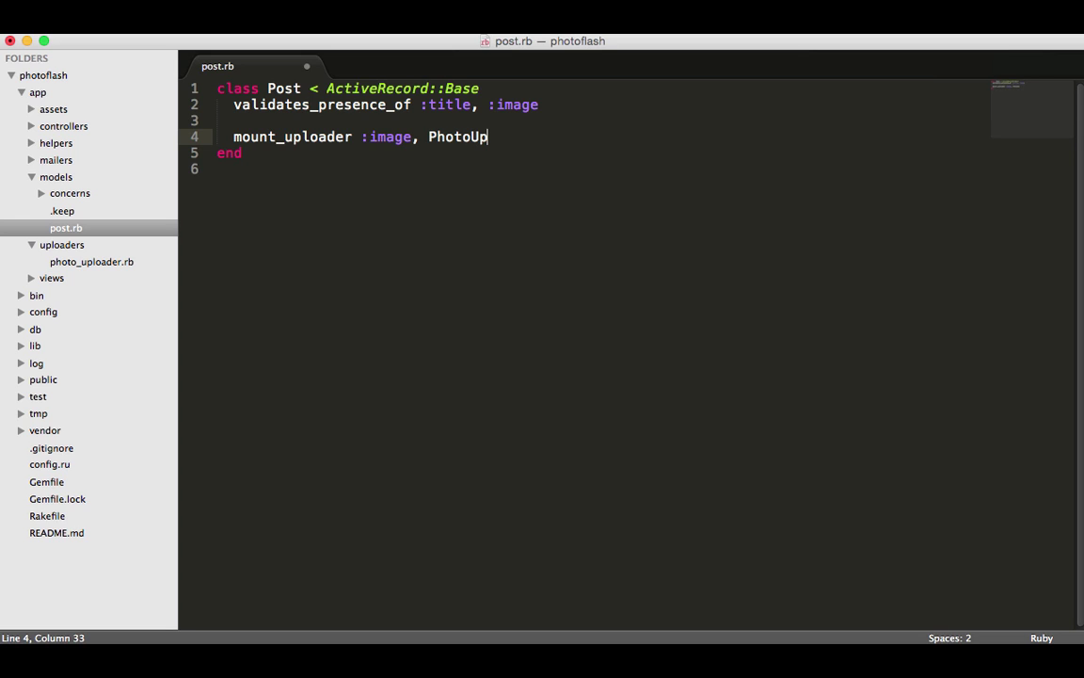
type("loader")
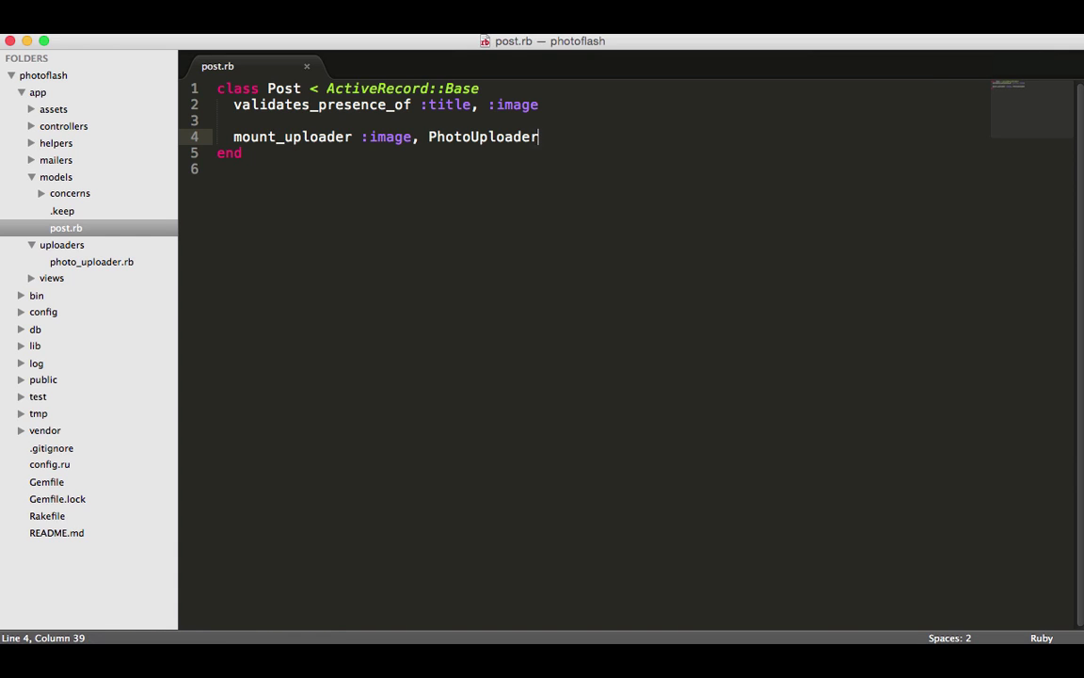
key("cmd+s")
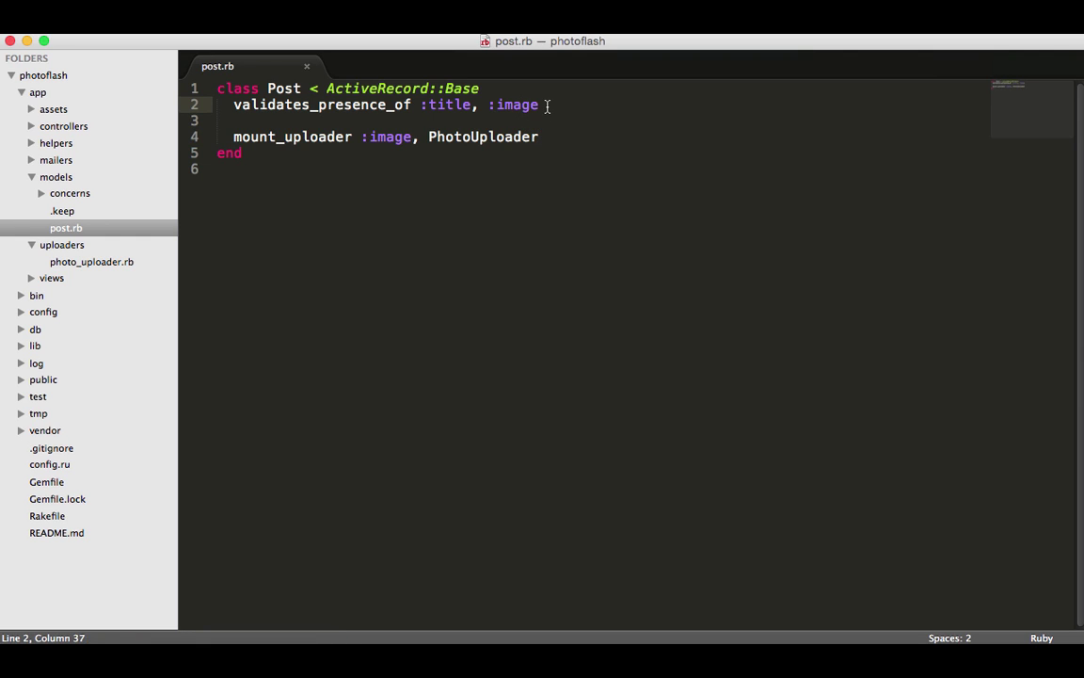
double_click(515, 106)
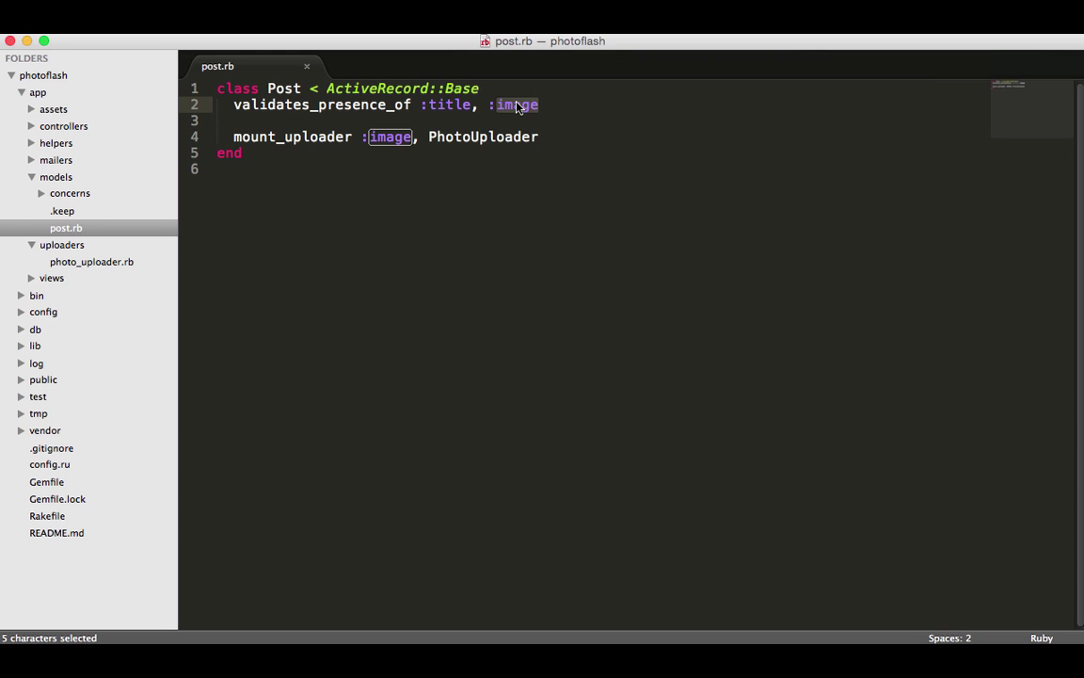
type("avatar")
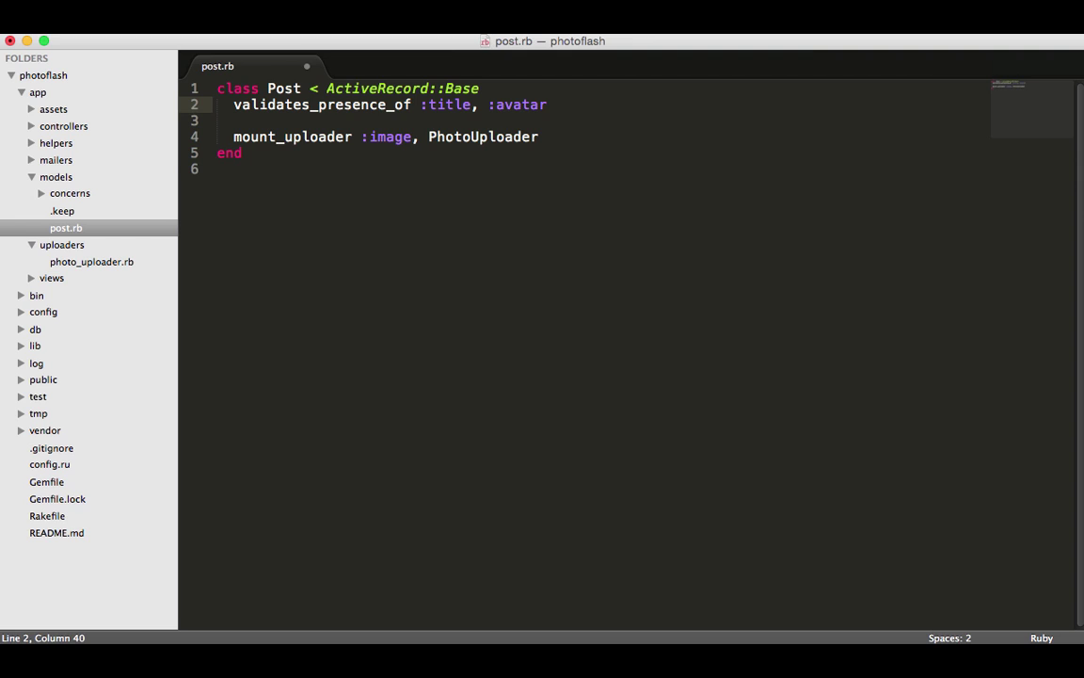
left_click(515, 105)
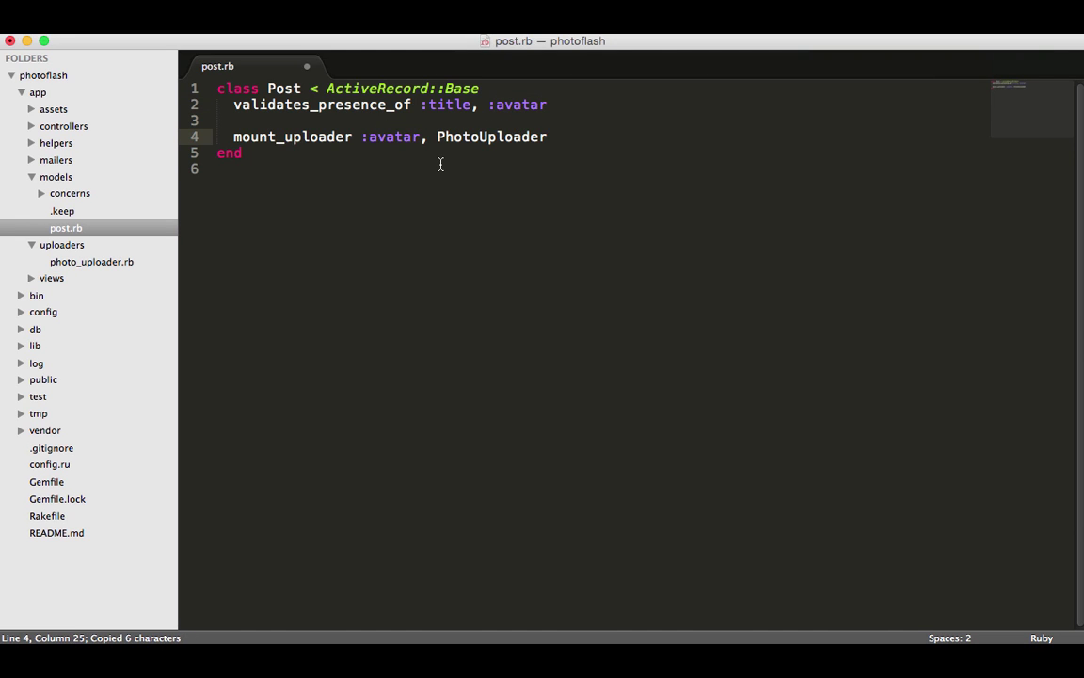
mouse_move(380, 143)
type("image")
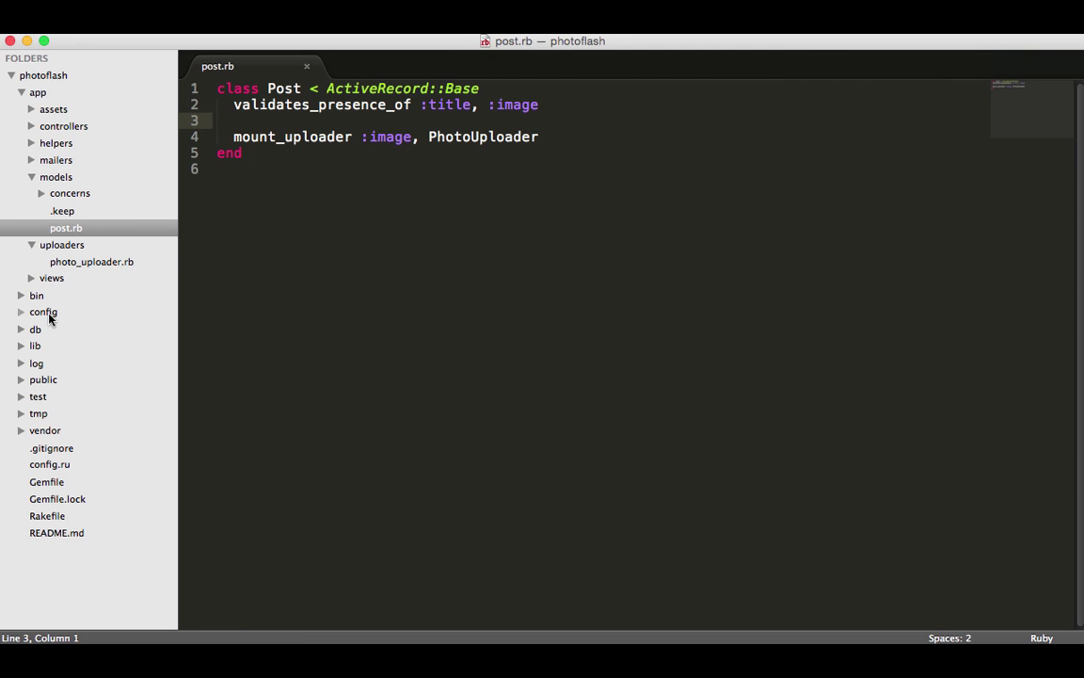
left_click(34, 328)
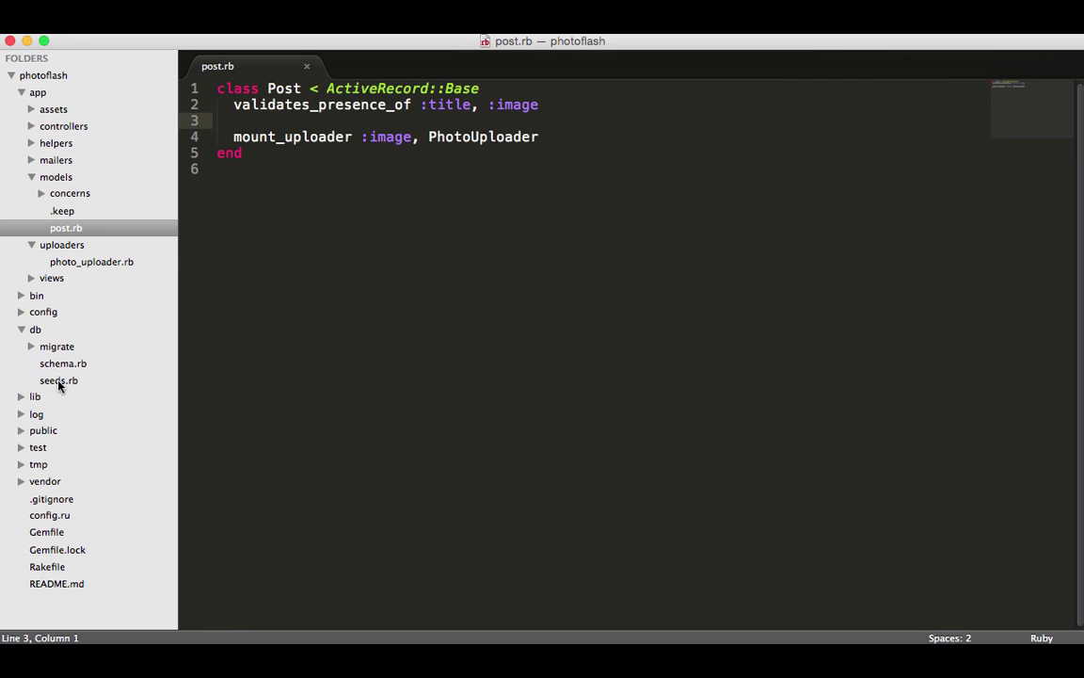
left_click(64, 363)
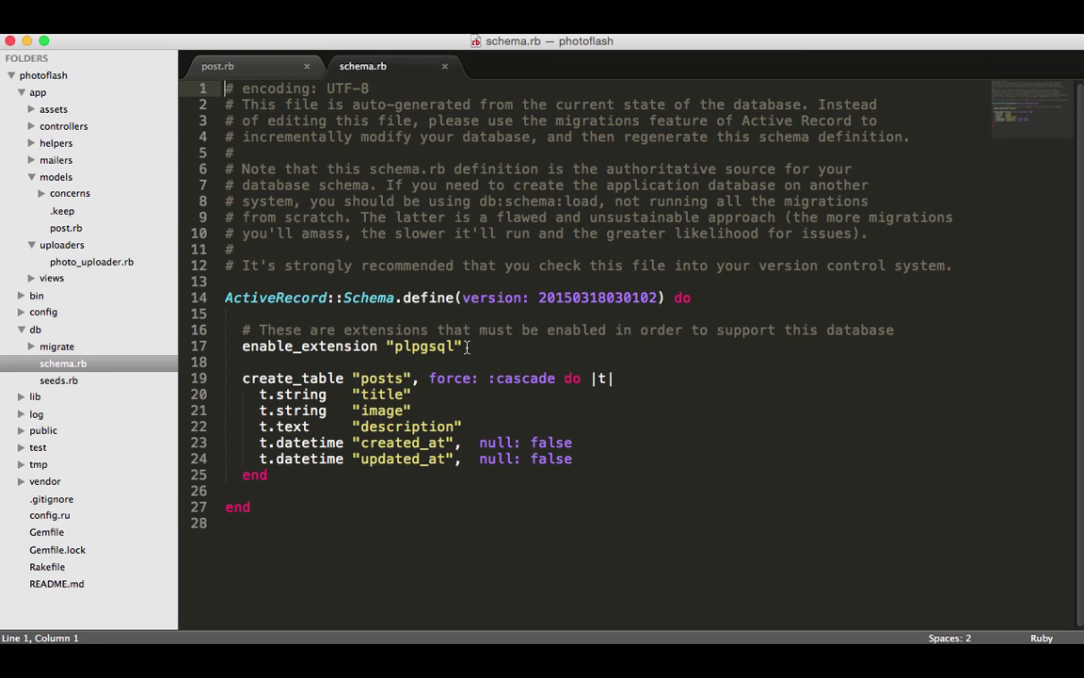
double_click(380, 411)
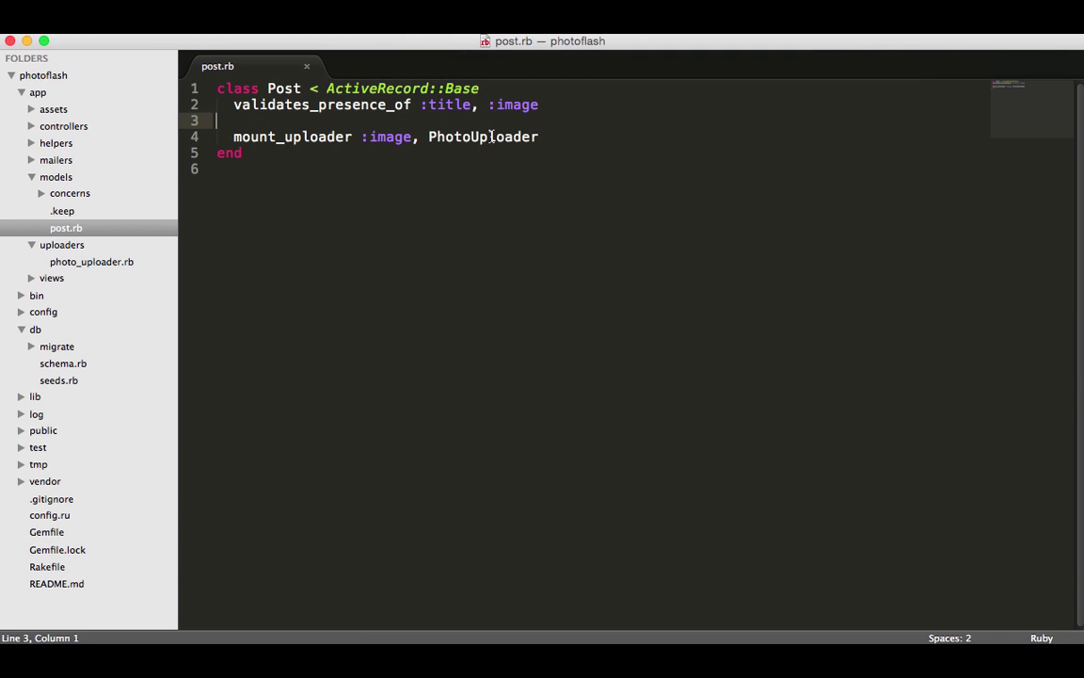
Step: Select the word PhotoUploader on line 4 of post.rb to check it, then deselect it
left_click(478, 136)
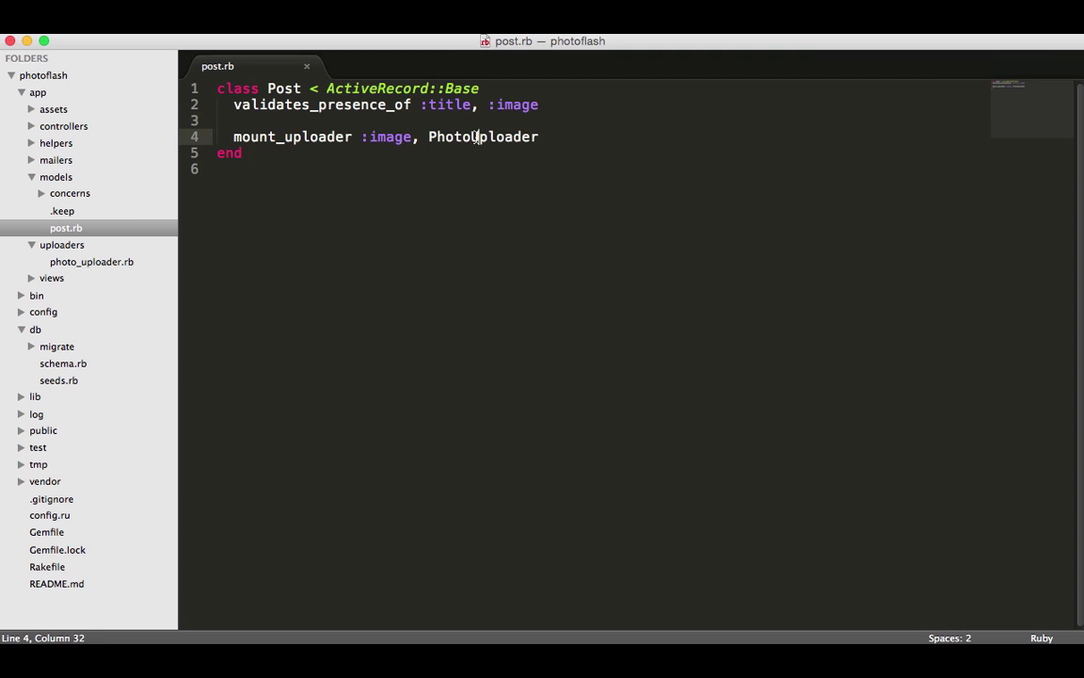
double_click(482, 135)
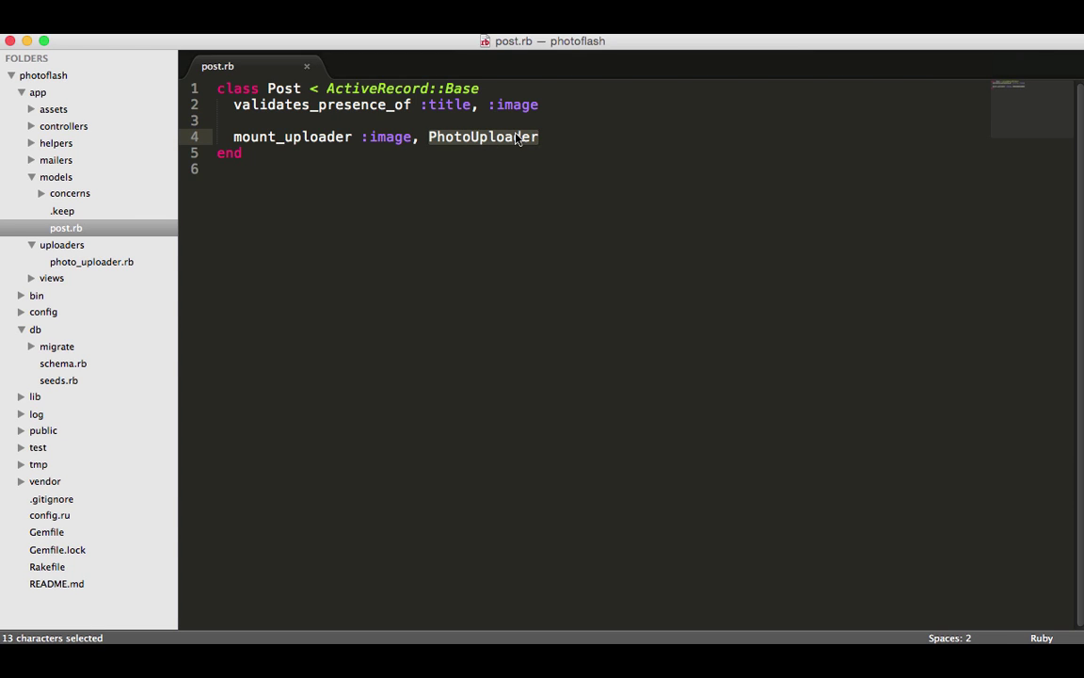
left_click(539, 135)
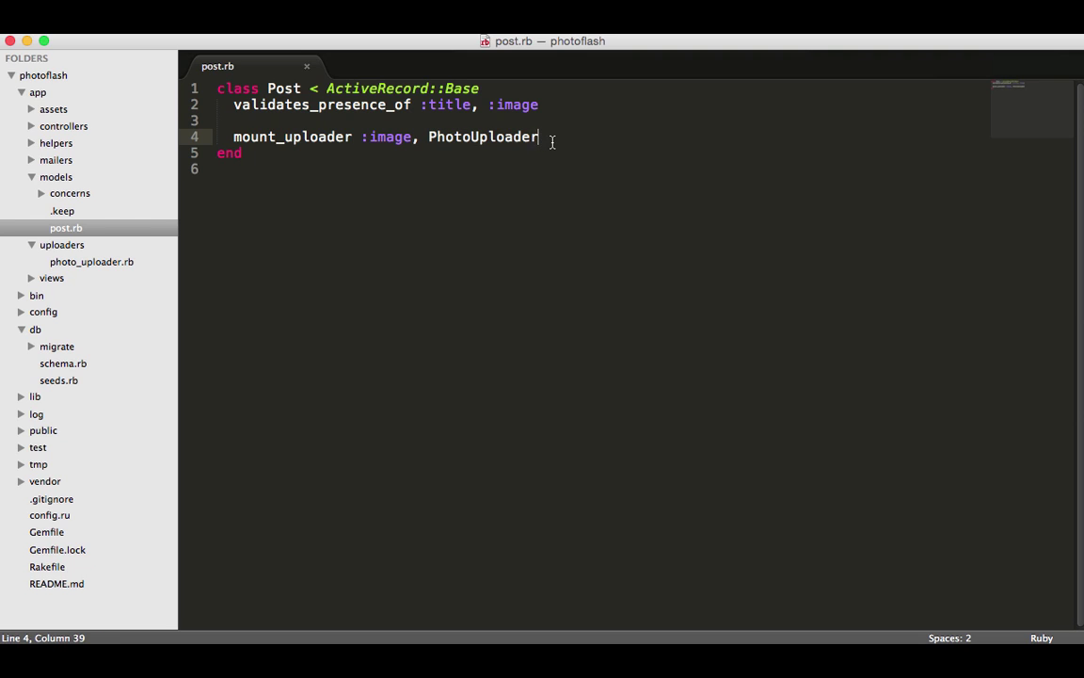
mouse_move(563, 158)
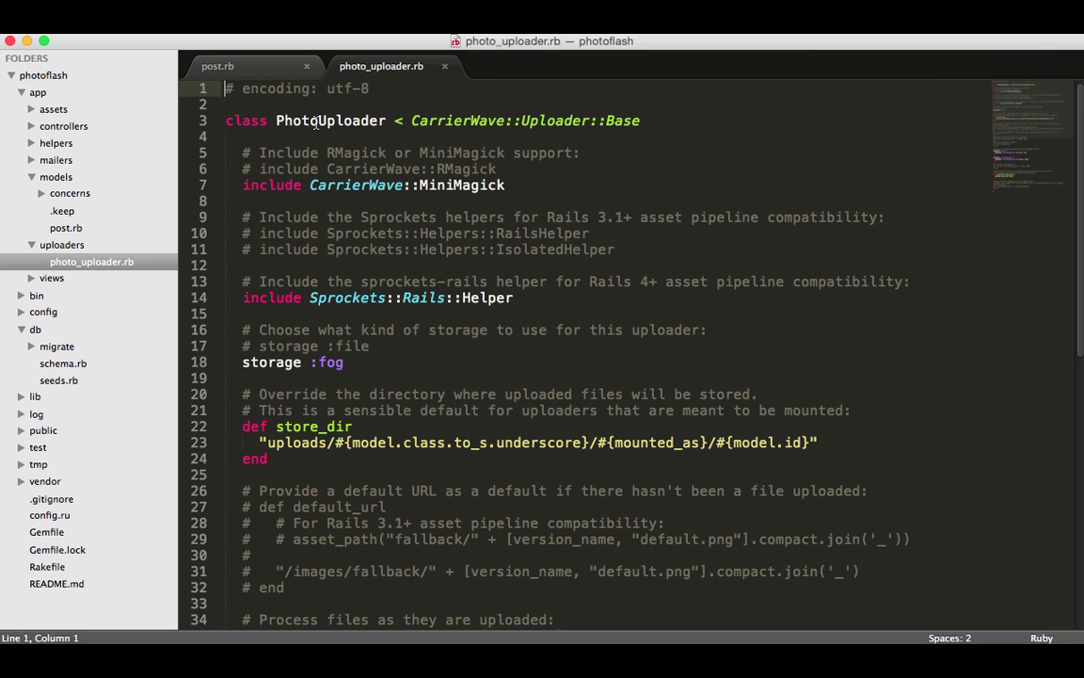
Step: Highlight the PhotoUploader class name in photo_uploader.rb, then switch back to post.rb
double_click(331, 121)
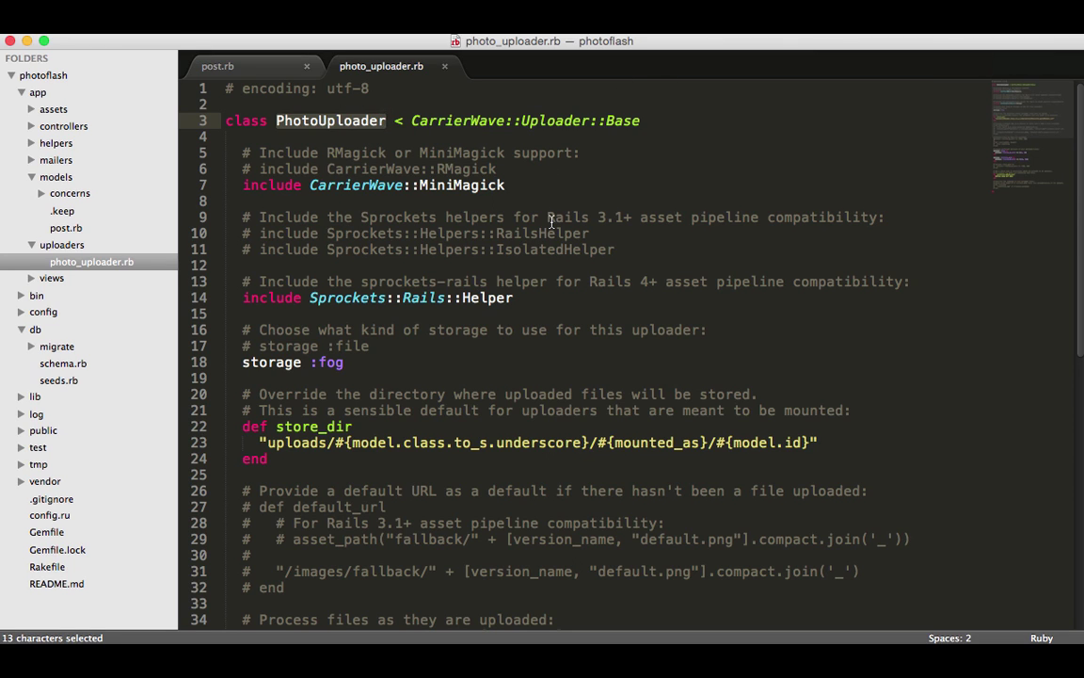
mouse_move(550, 331)
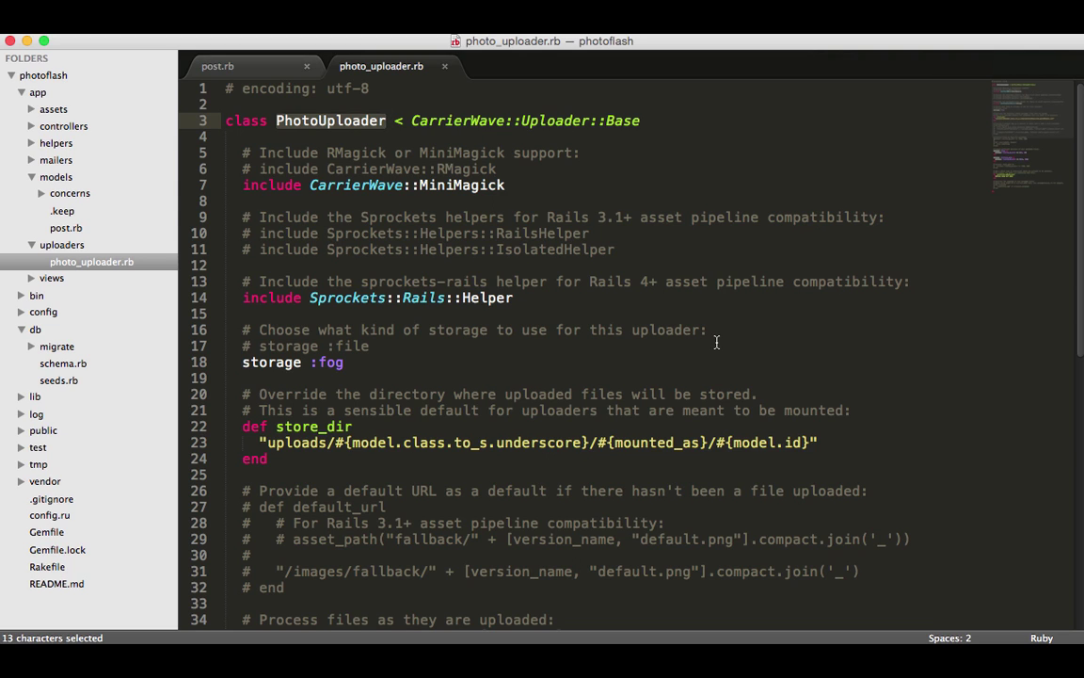
mouse_move(281, 257)
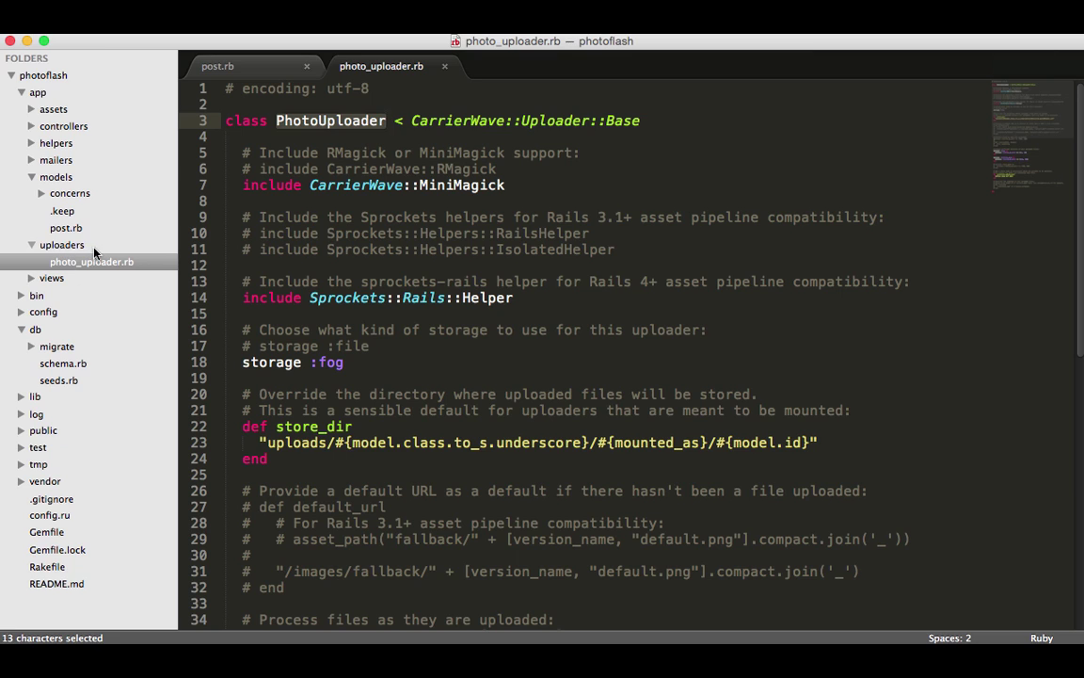
mouse_move(388, 341)
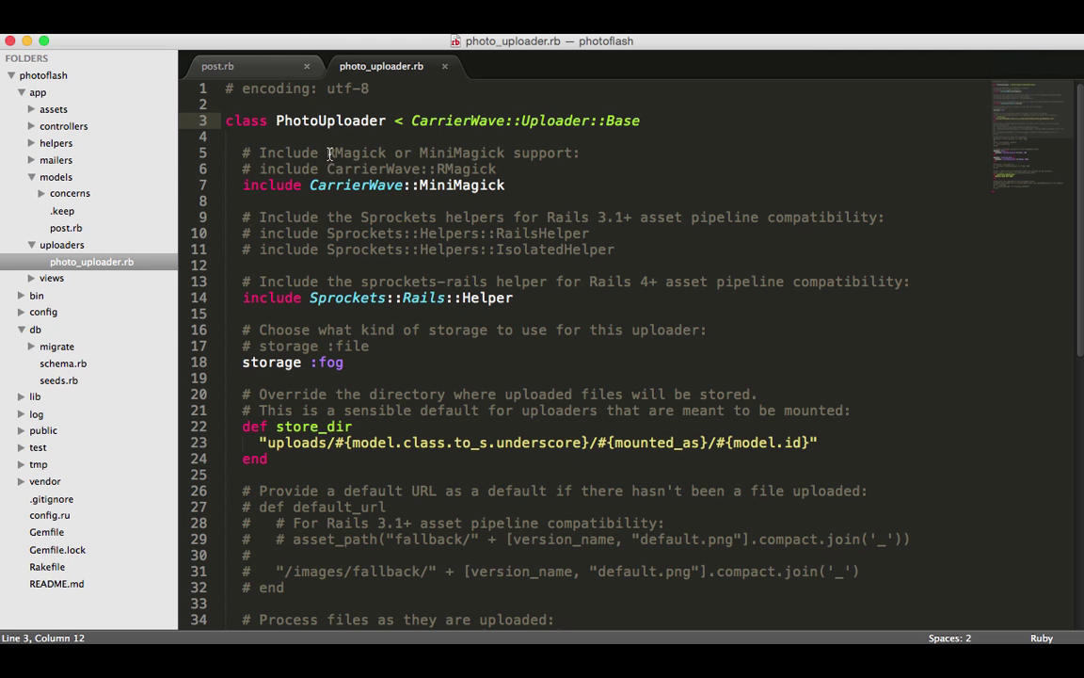
left_click(217, 66)
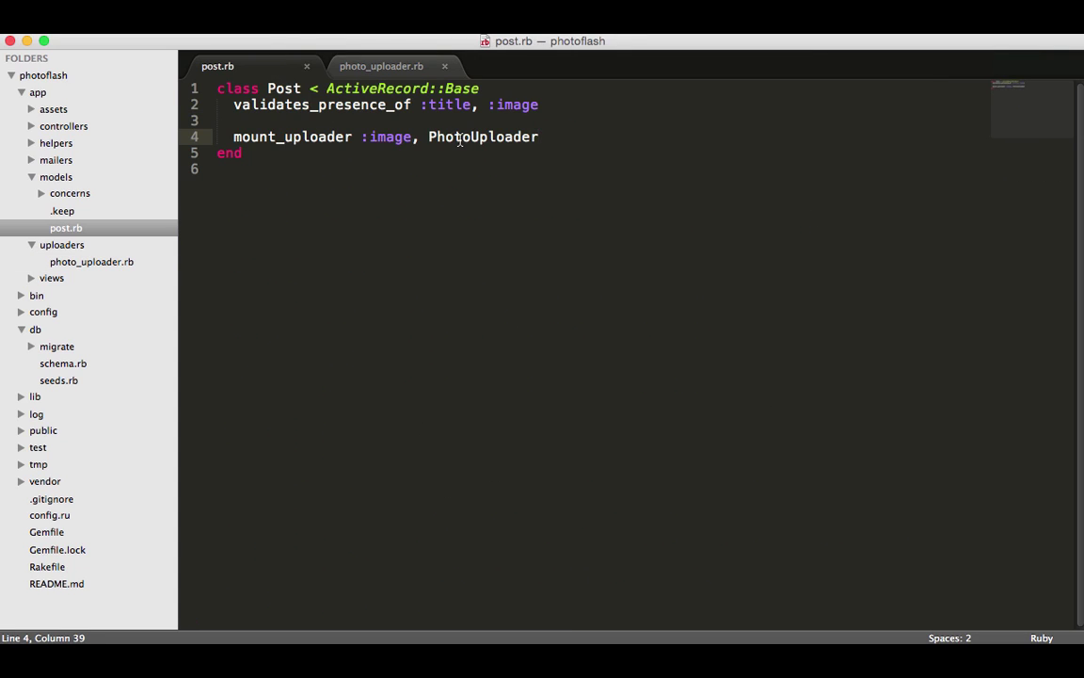
double_click(448, 136)
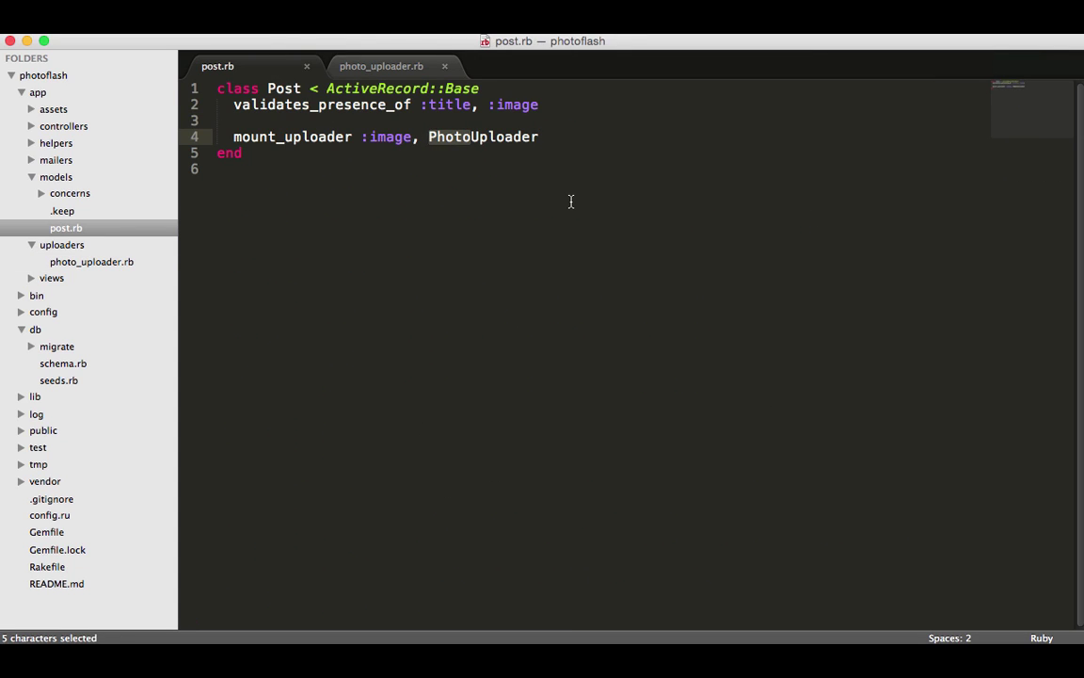
left_click(538, 136)
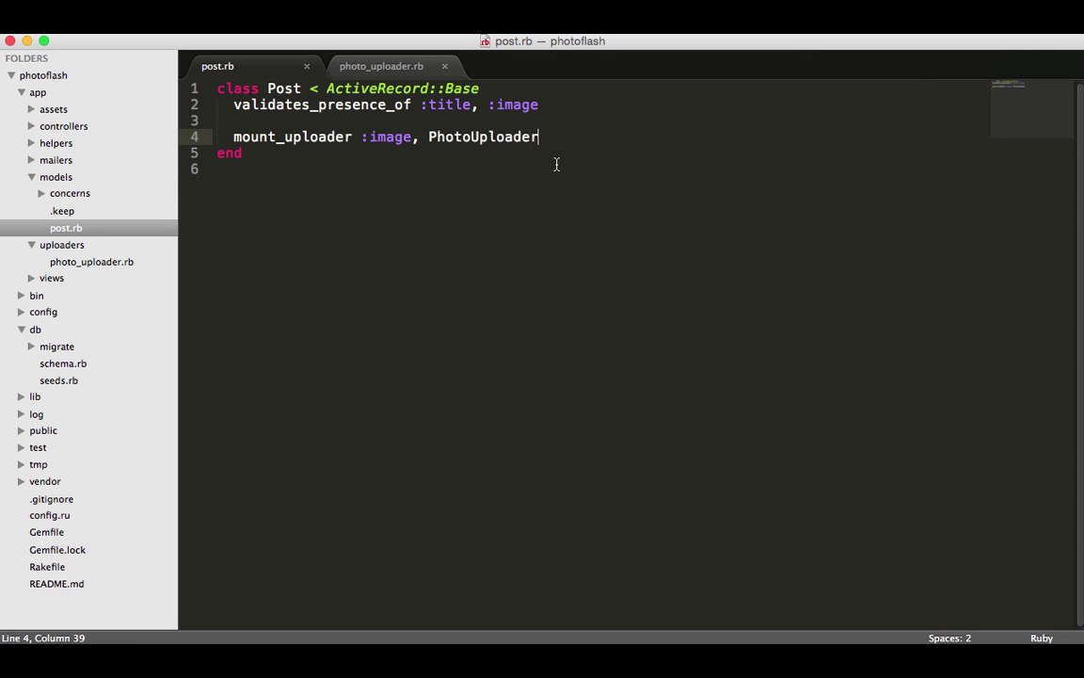
mouse_move(505, 163)
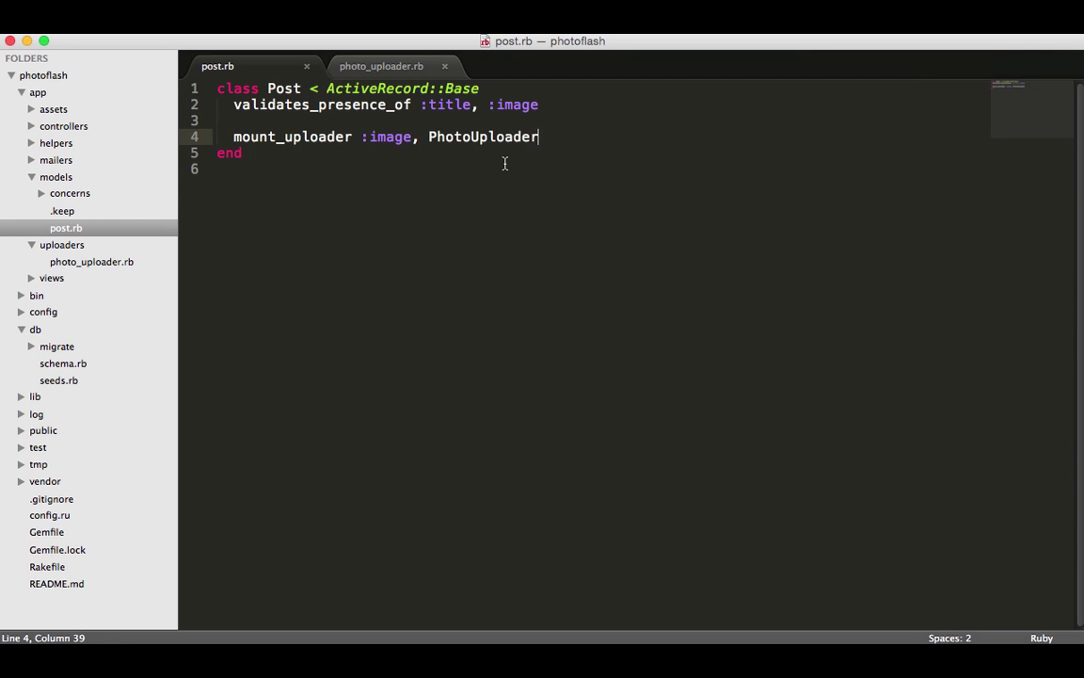